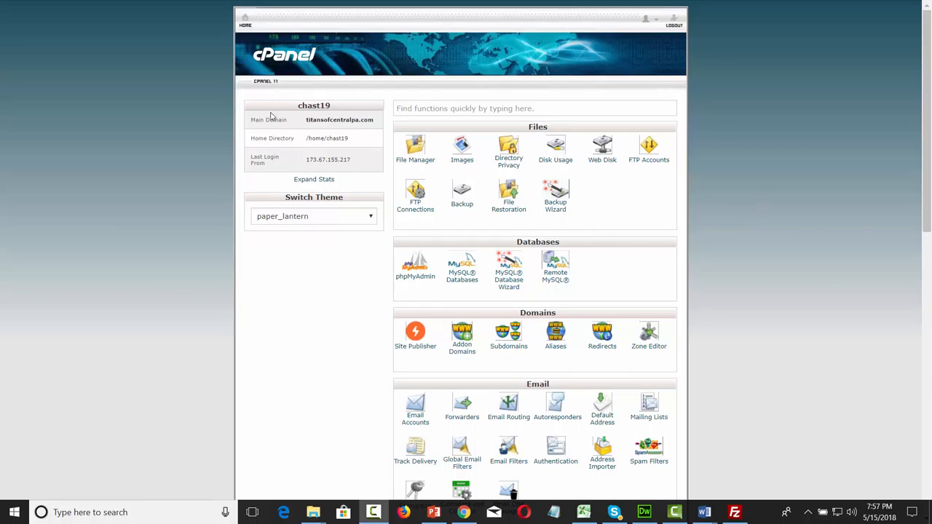
mouse_move(261, 193)
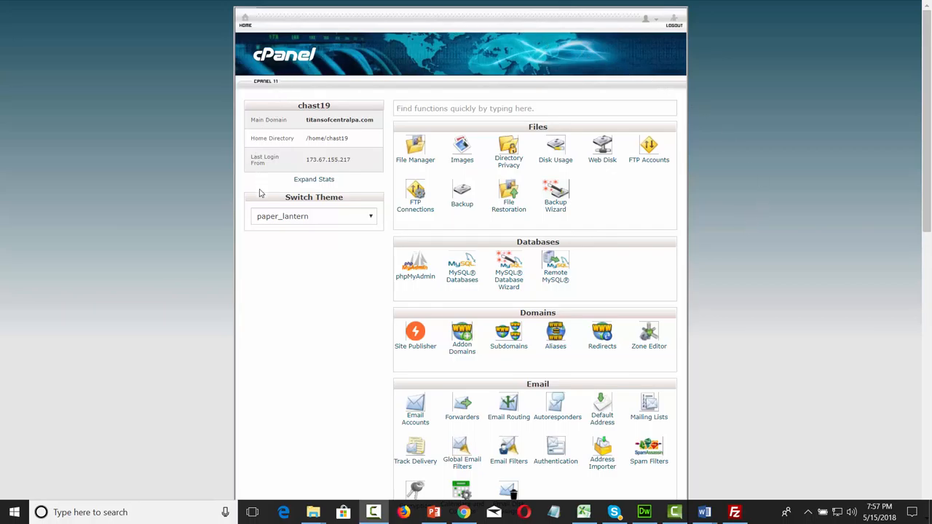
mouse_move(687, 204)
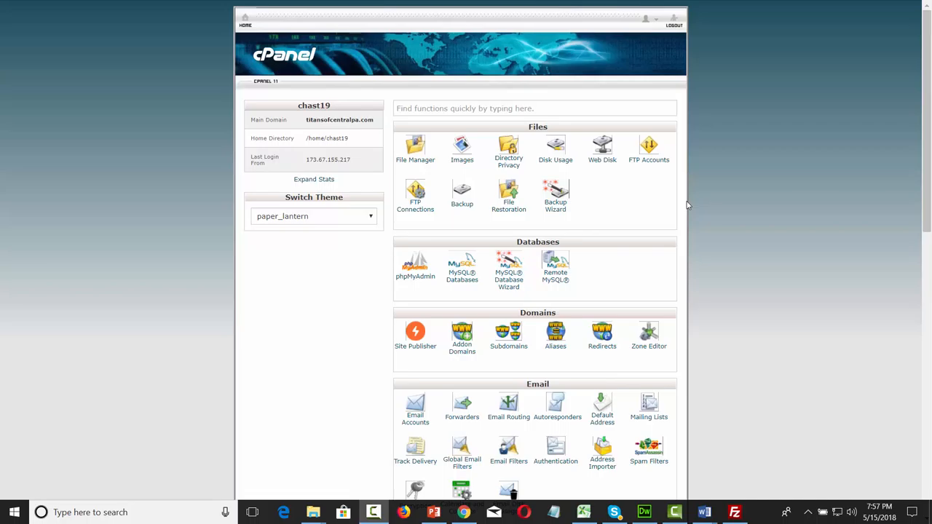
mouse_move(696, 194)
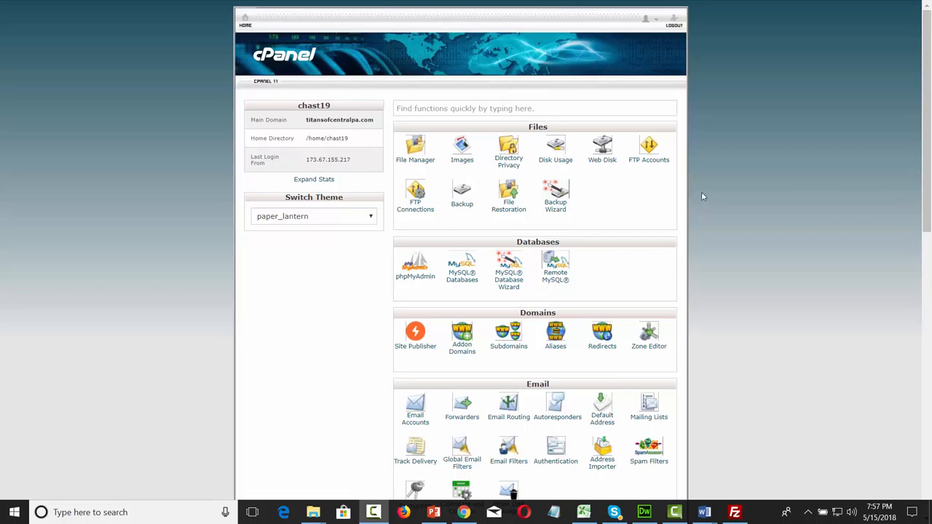
mouse_move(434, 148)
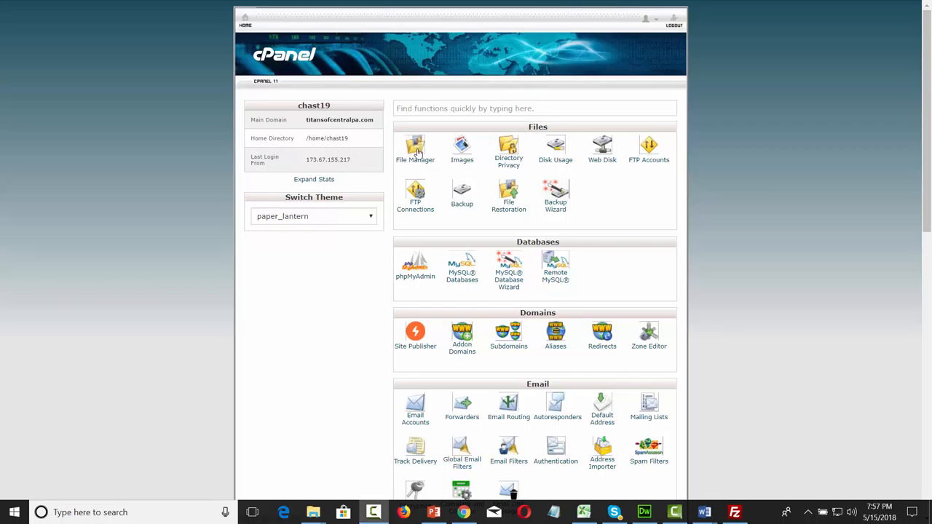
mouse_move(415, 159)
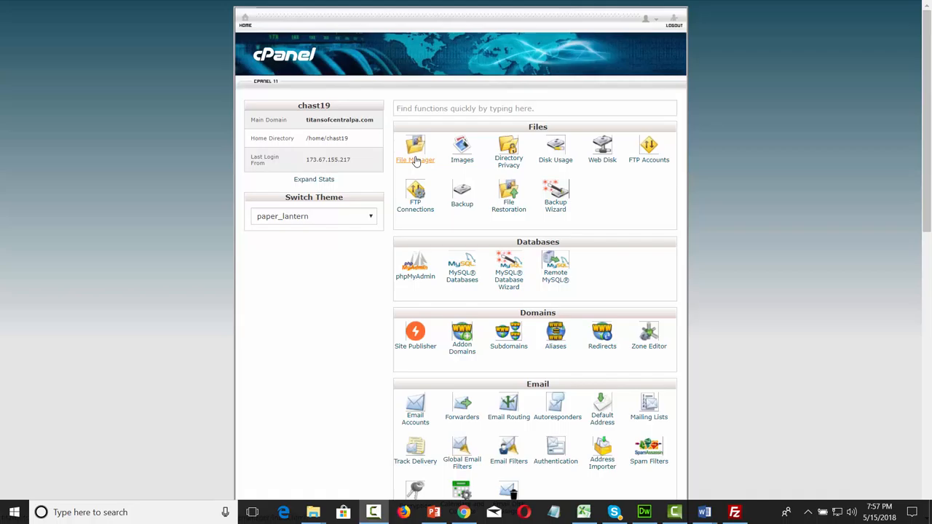
Browse File Manager to public_html/test/test and select index.html
click(415, 149)
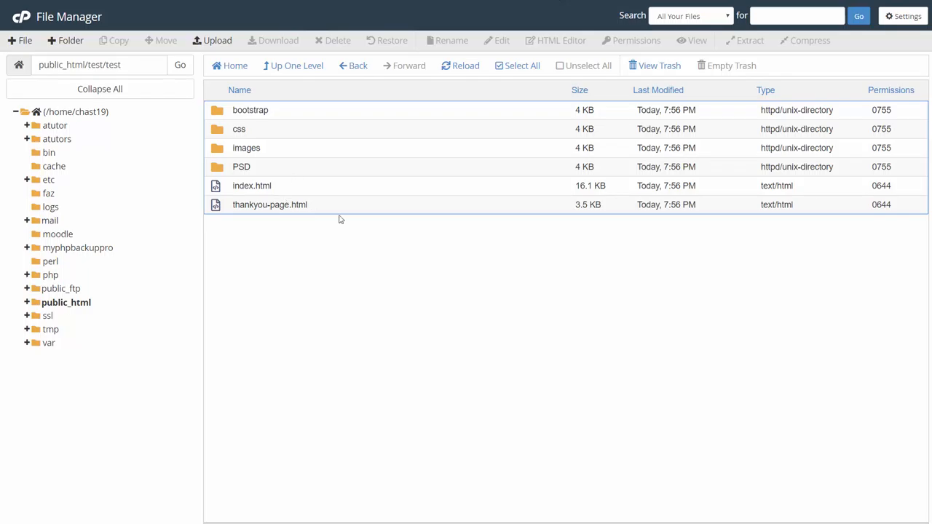
mouse_move(417, 317)
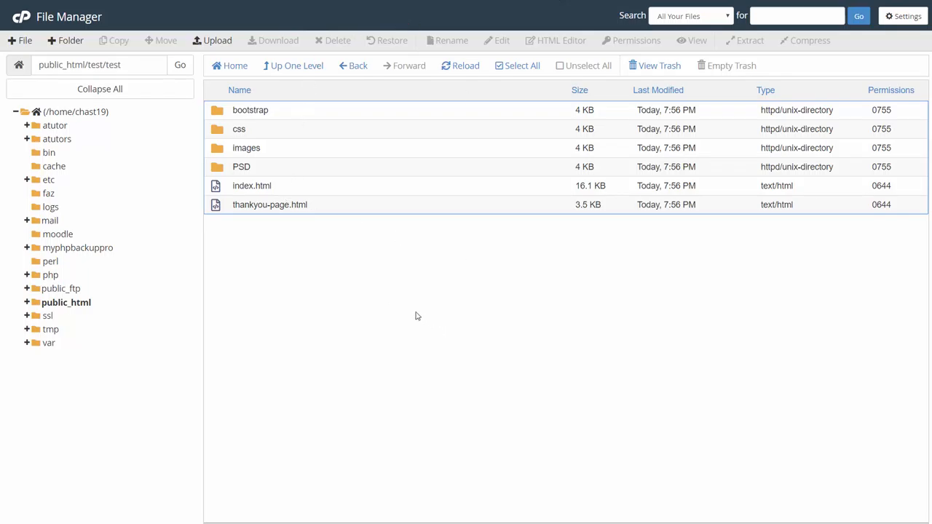
click(252, 186)
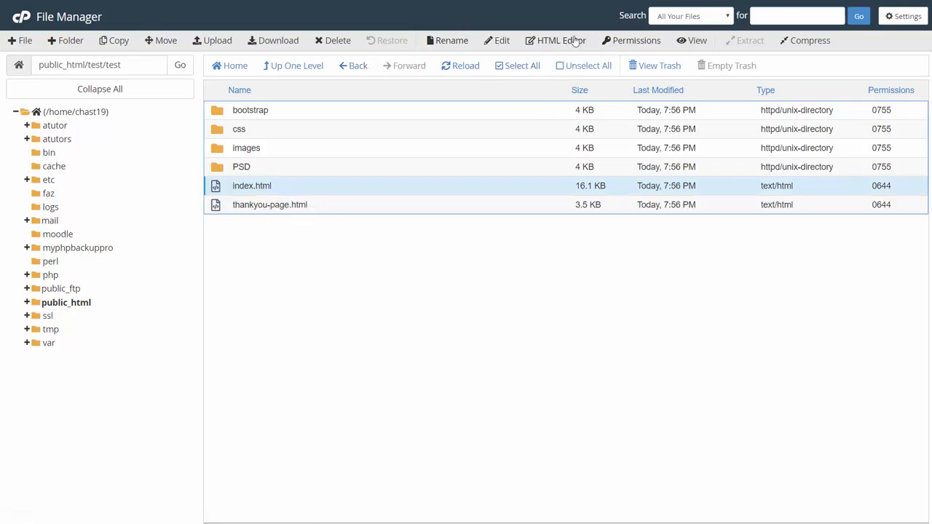
mouse_move(557, 41)
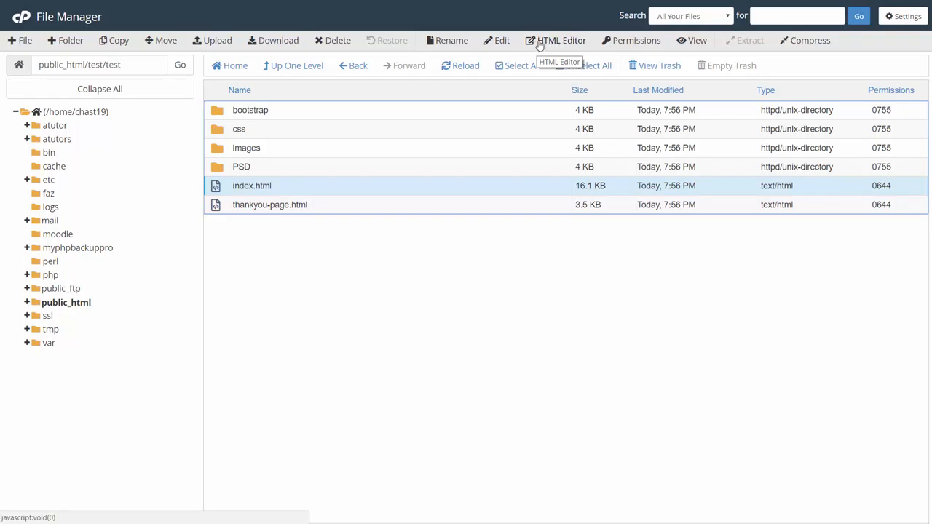
mouse_move(542, 45)
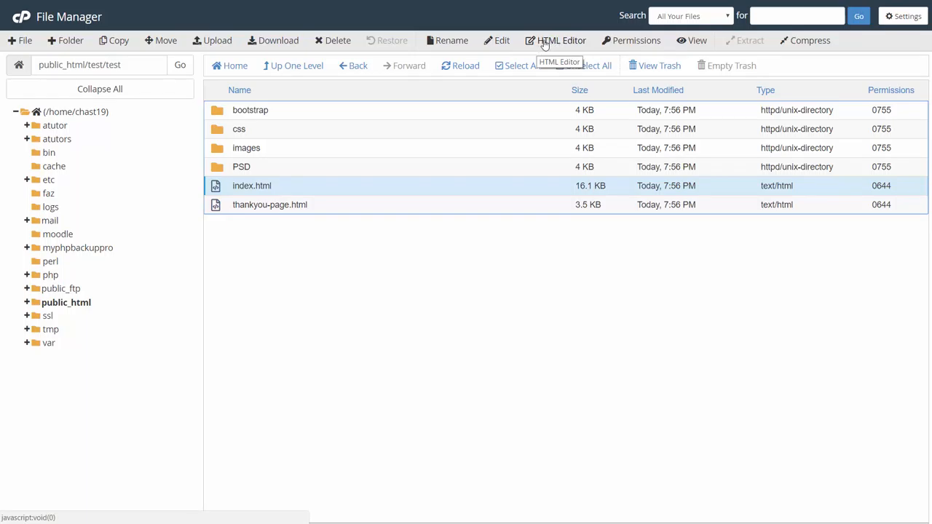
Launch index.html in the HTML Editor and confirm the Edit prompt
click(556, 41)
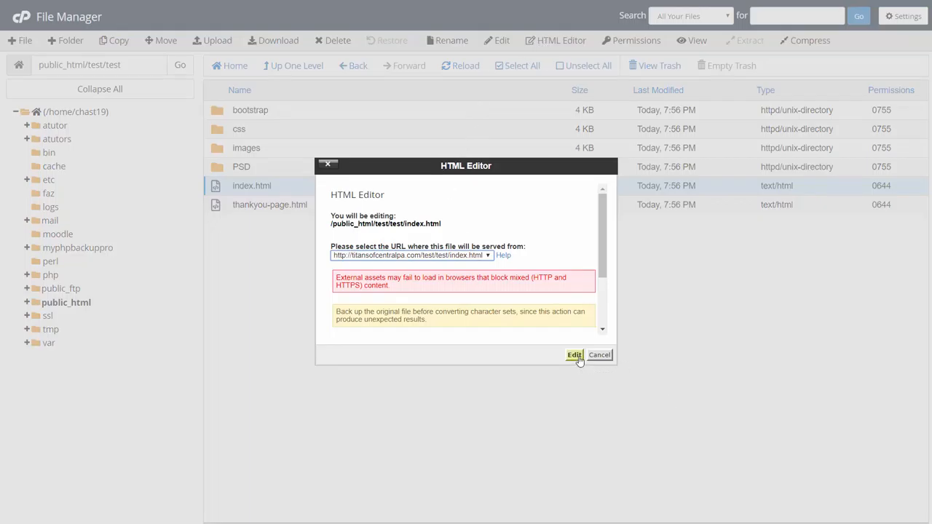
click(574, 355)
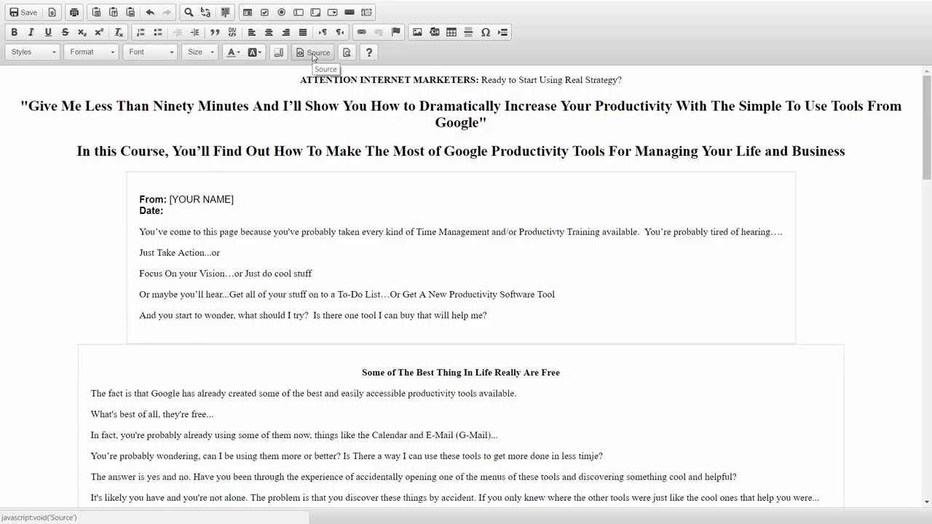
View index.html's HTML source, save it, and switch back to the WYSIWYG view
click(312, 52)
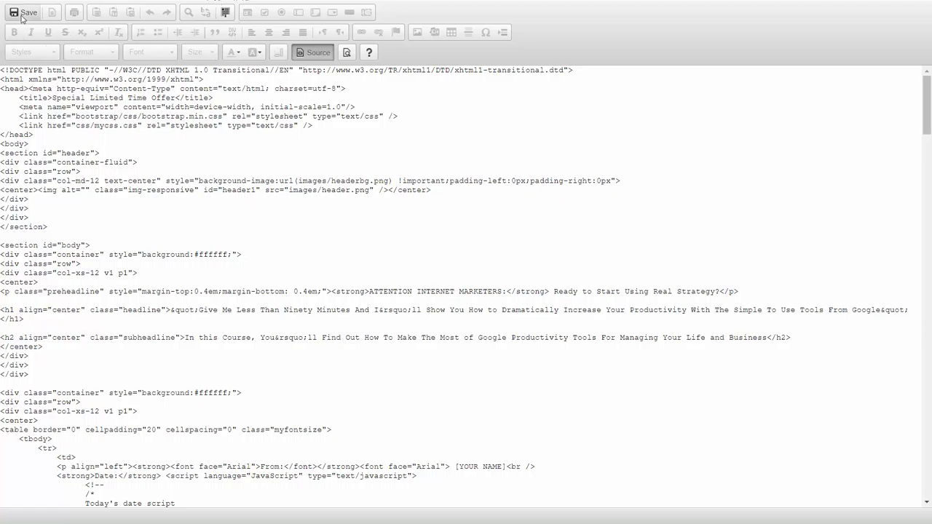
mouse_move(29, 13)
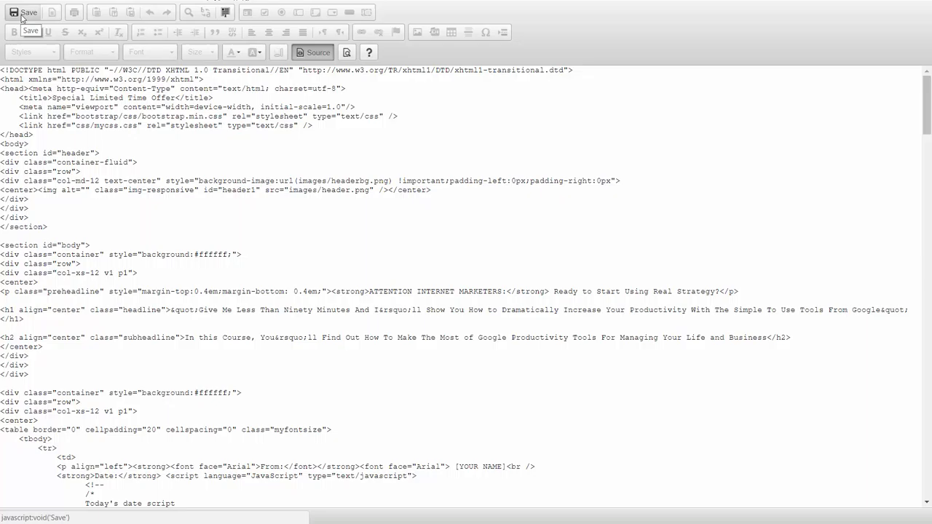
click(24, 12)
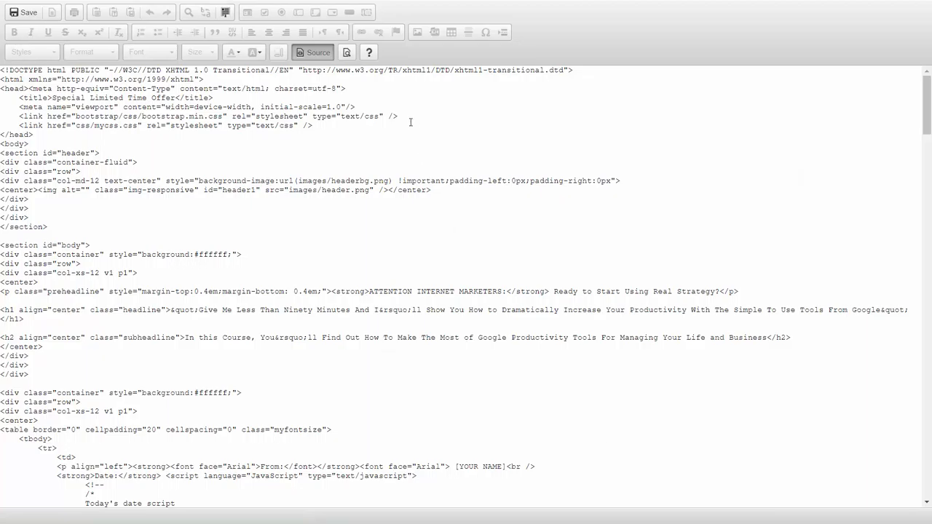
click(312, 52)
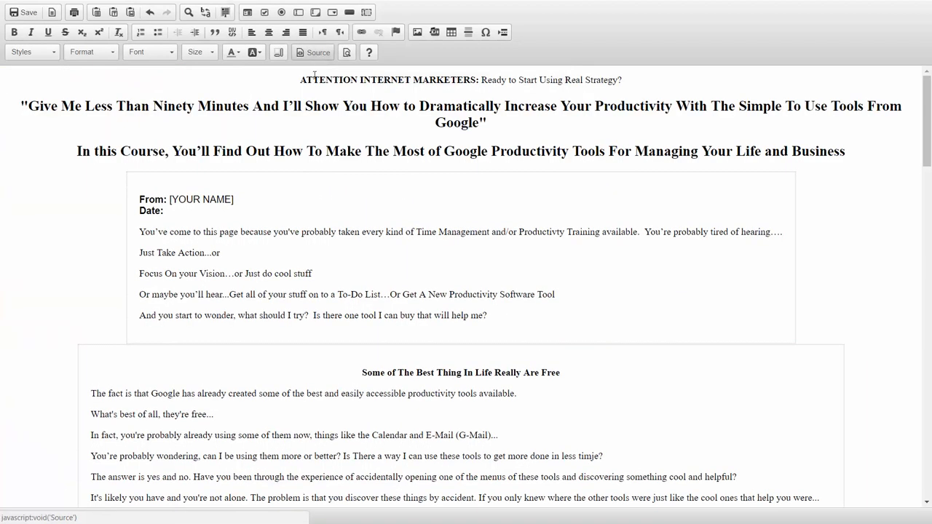